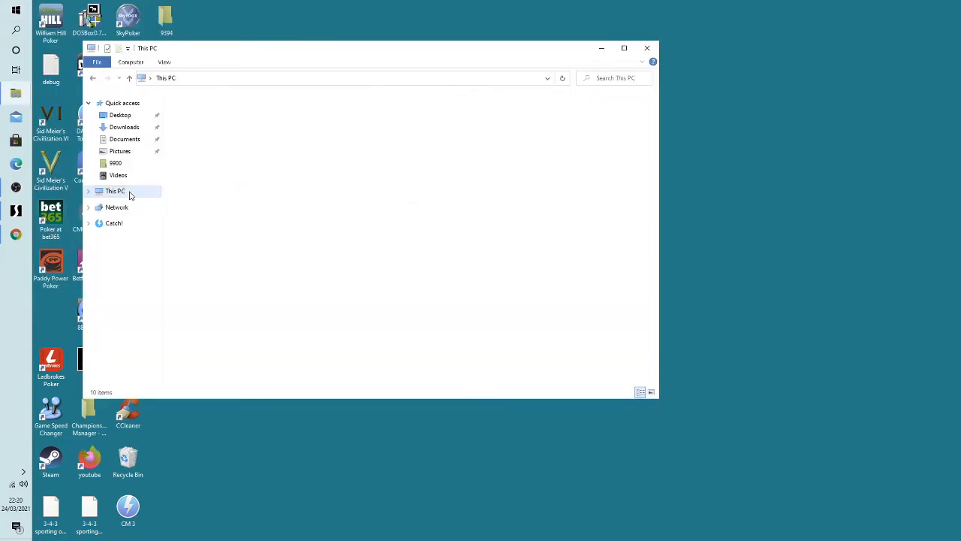
Browse C: > Program Files (x86) > Championship Manager 01-02 and land in its Data folder of tactic files.
double_click(115, 189)
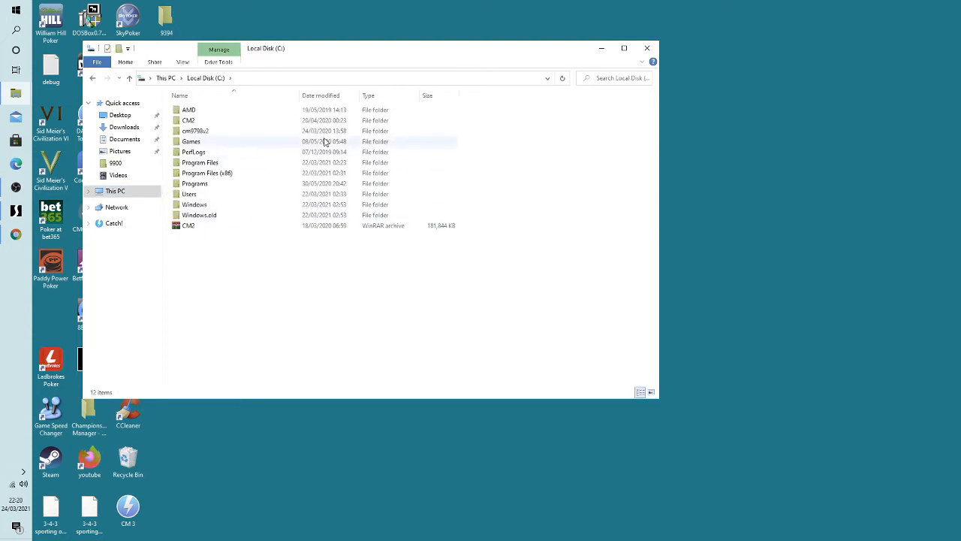
double_click(190, 141)
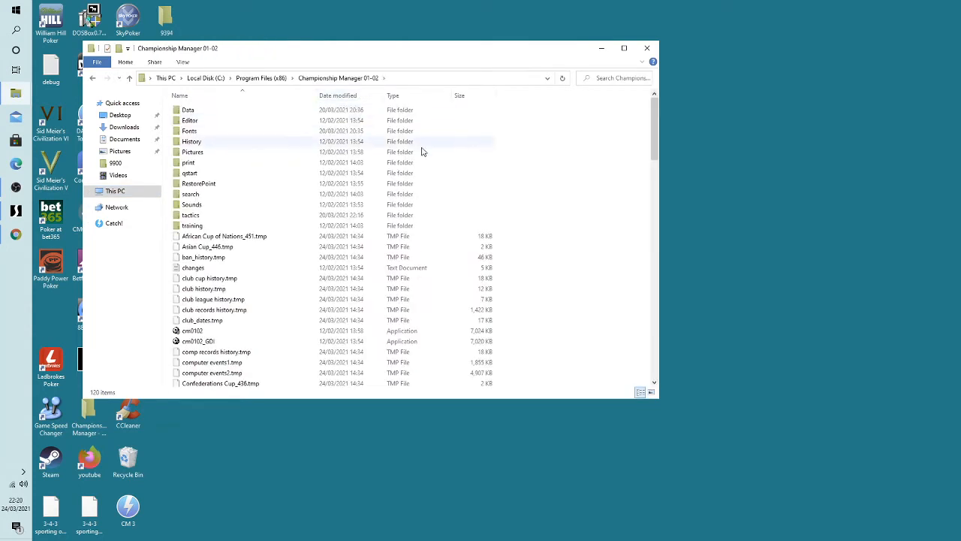
double_click(187, 109)
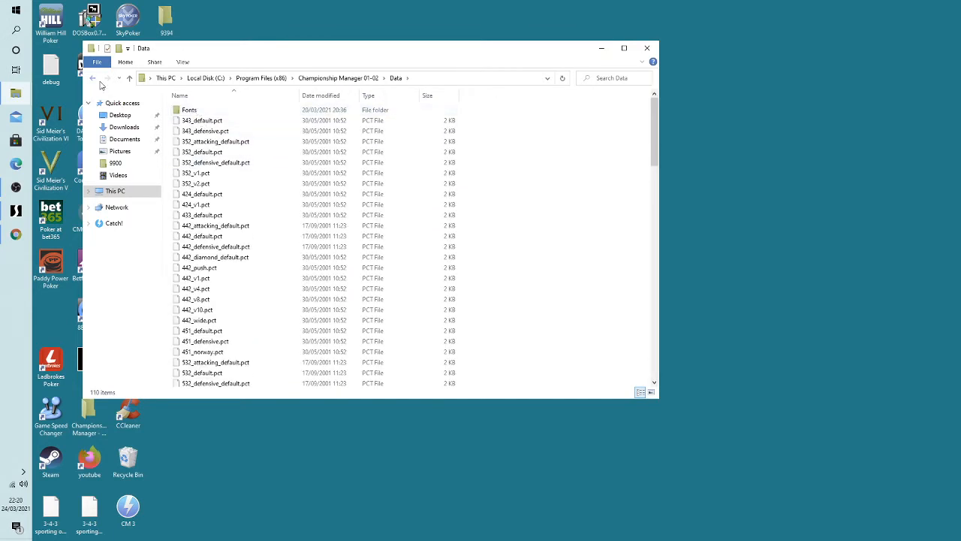
left_click(92, 78)
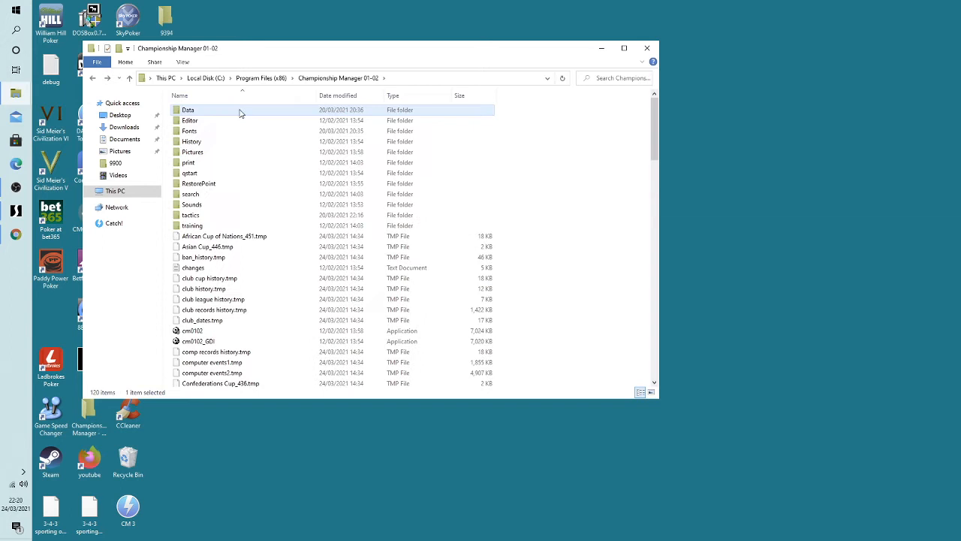
double_click(187, 110)
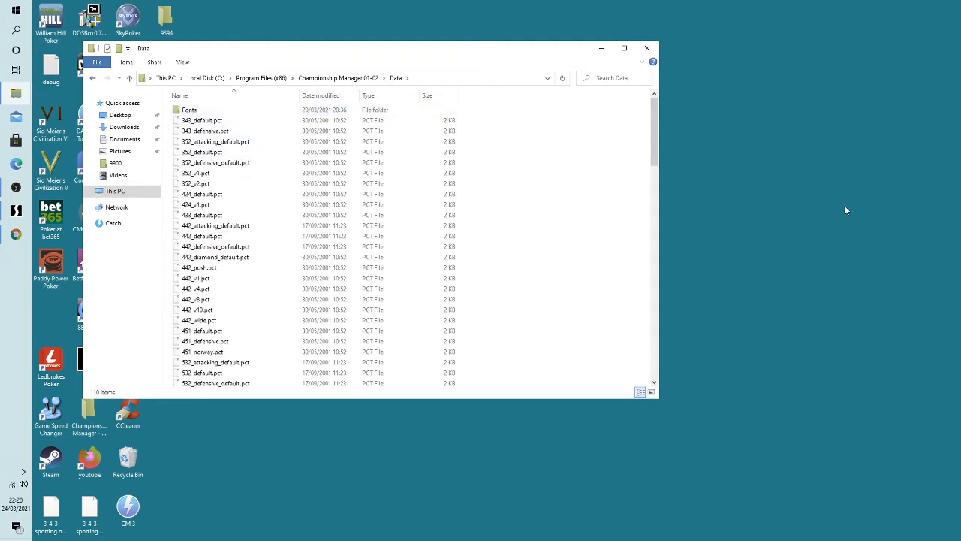
Create a new desktop folder named Fonts, then bring up a This PC window via the Start menu.
right_click(847, 210)
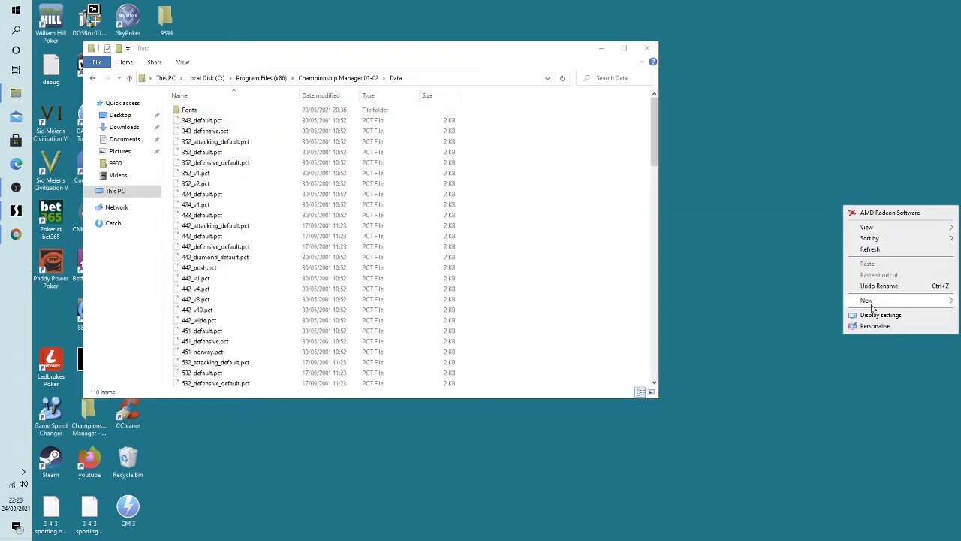
left_click(867, 300)
type("Fonts")
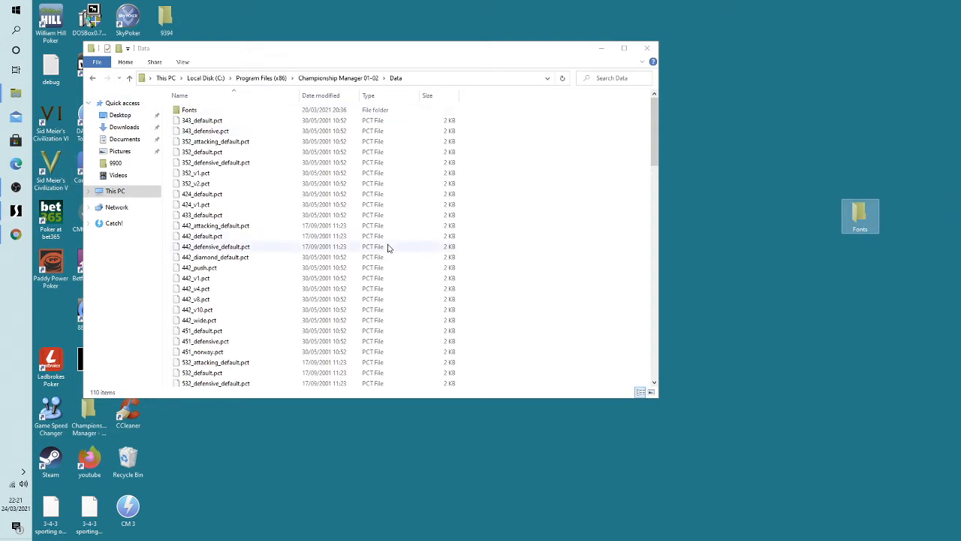
left_click(129, 78)
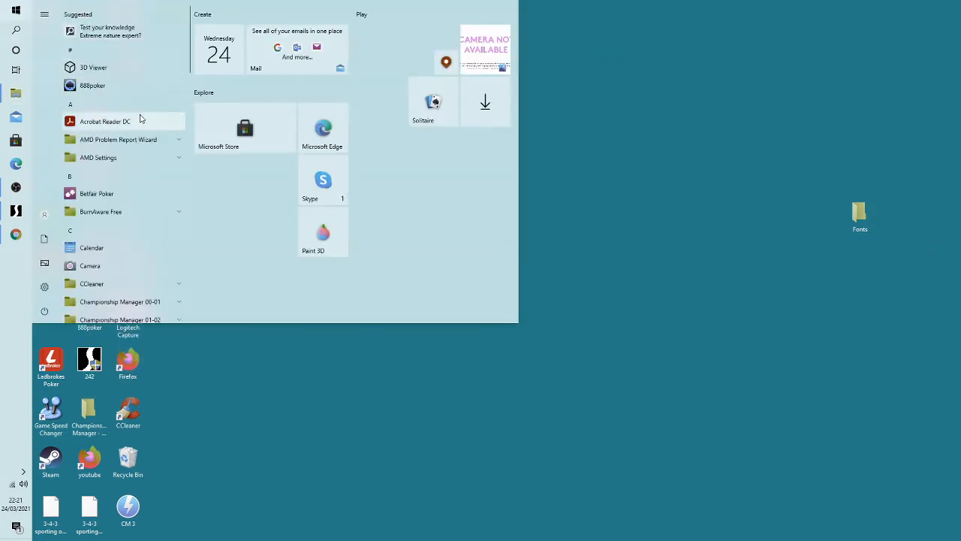
scroll("down", 3)
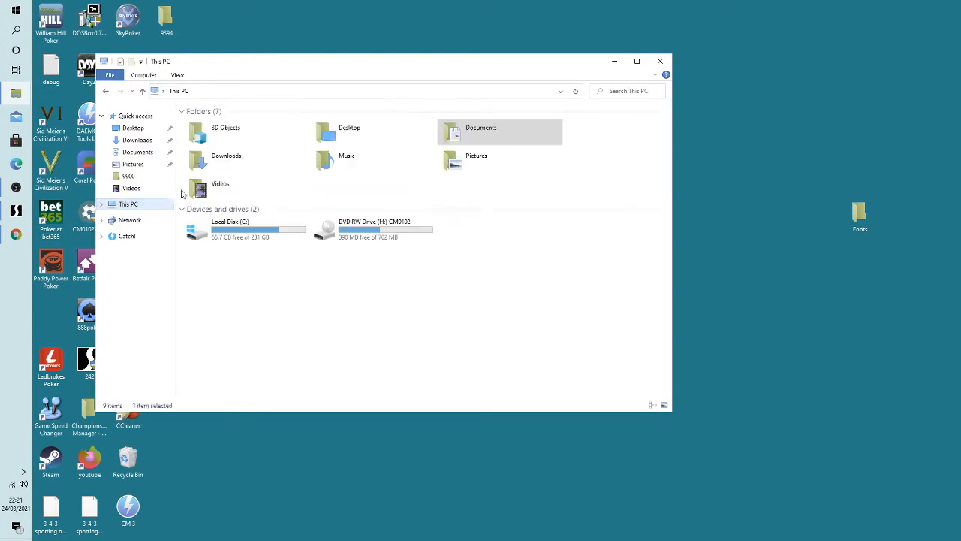
Browse C: > Program Files (x86) > Eidos Interactive > CM4 > data > fonts.
double_click(230, 228)
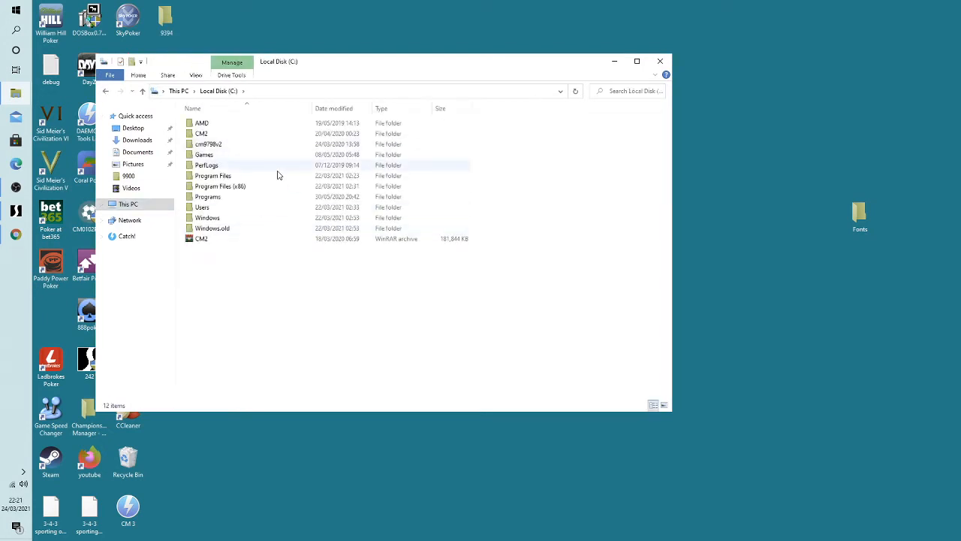
double_click(220, 187)
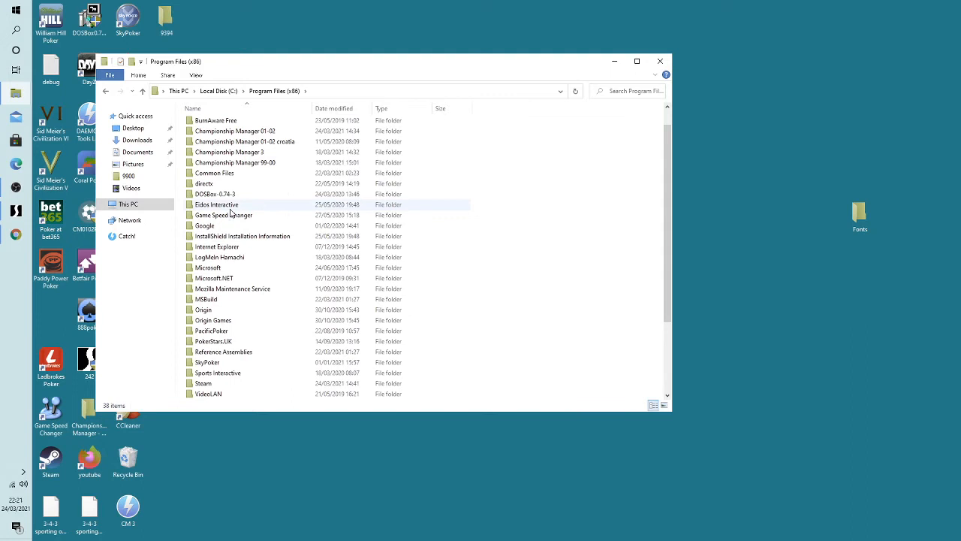
double_click(216, 204)
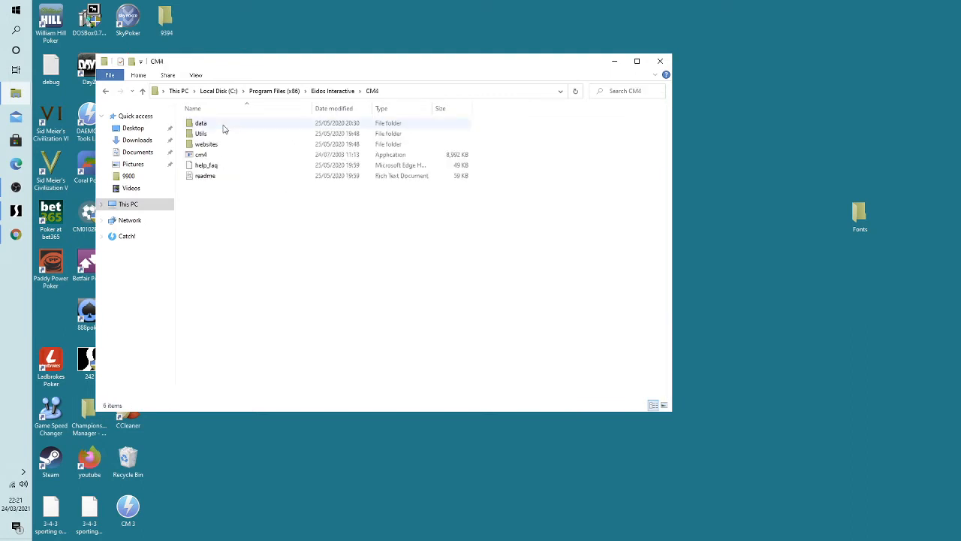
double_click(201, 123)
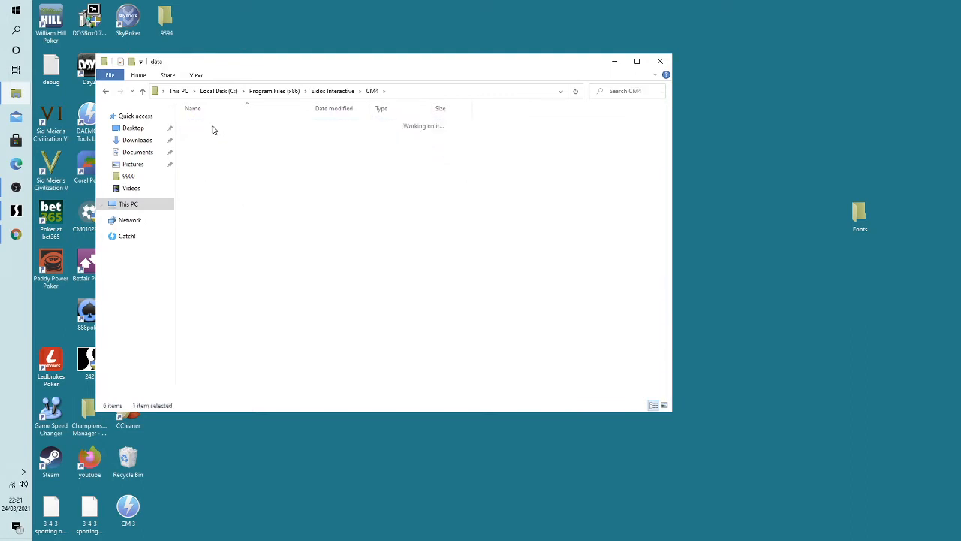
double_click(213, 129)
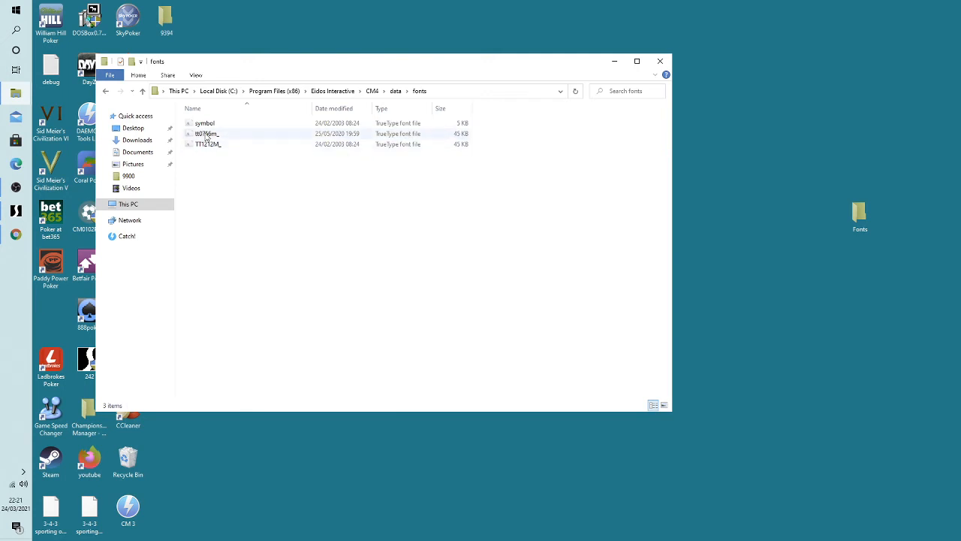
Copy the second TrueType font into the desktop Fonts folder and close the Explorer window.
right_click(207, 134)
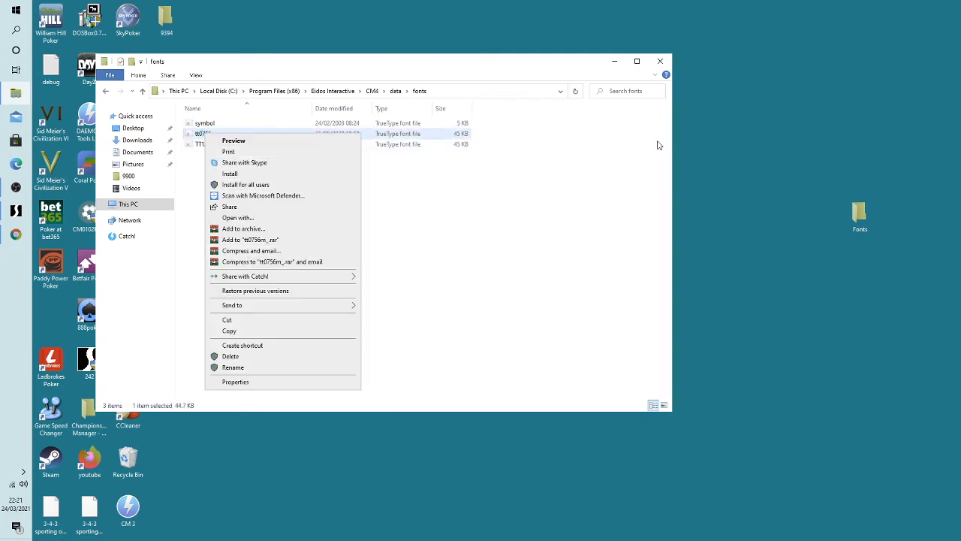
mouse_move(261, 216)
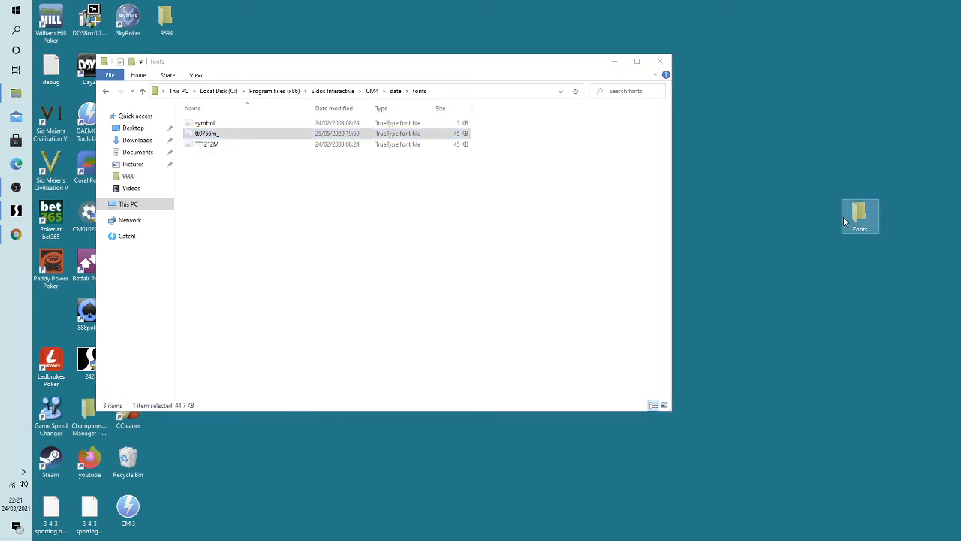
double_click(859, 216)
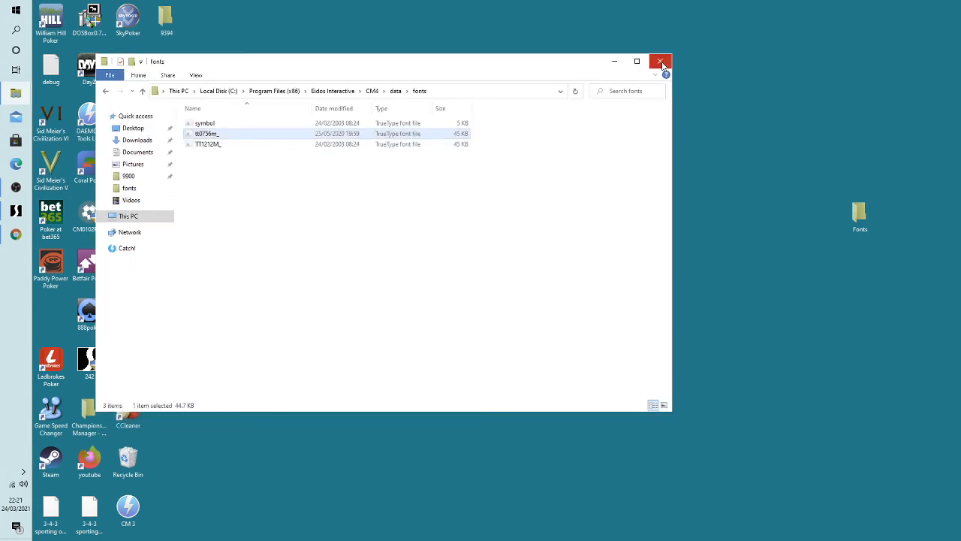
left_click(660, 60)
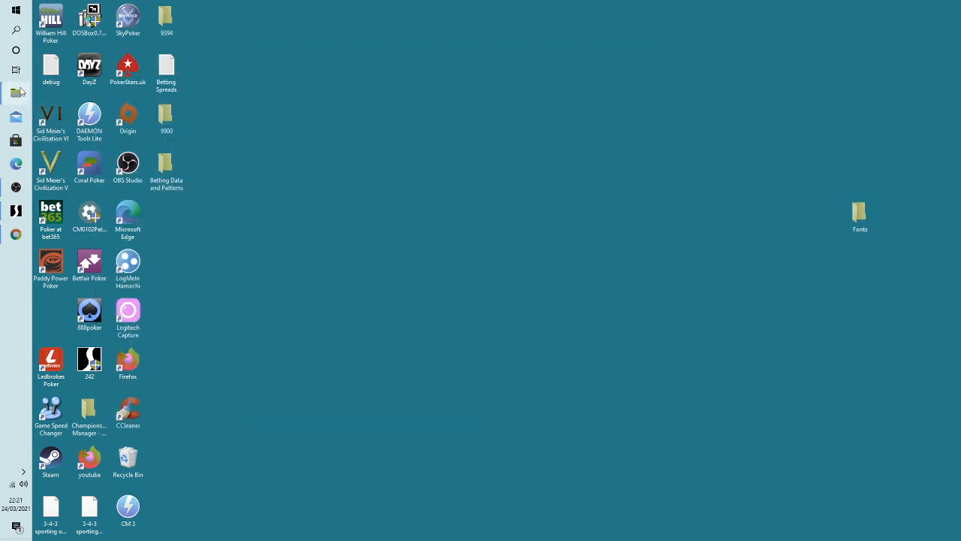
Reach the Championship Manager 01-02 folder again through a fresh This PC window on Local Disk C.
double_click(88, 414)
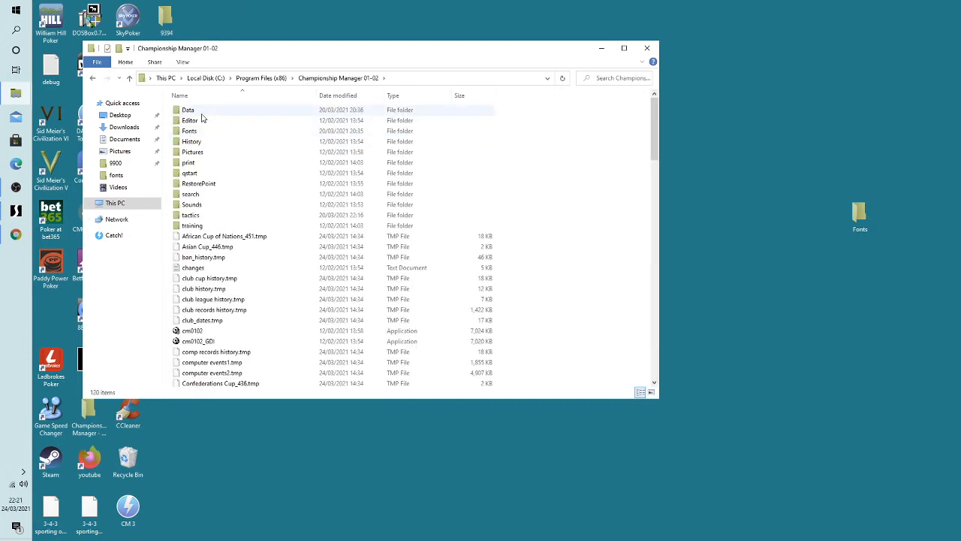
left_click(188, 109)
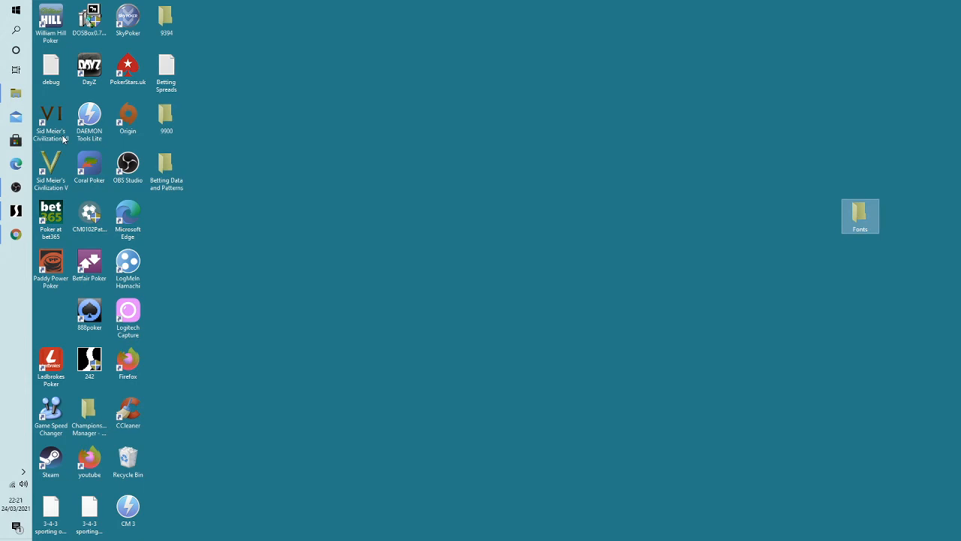
left_click(17, 526)
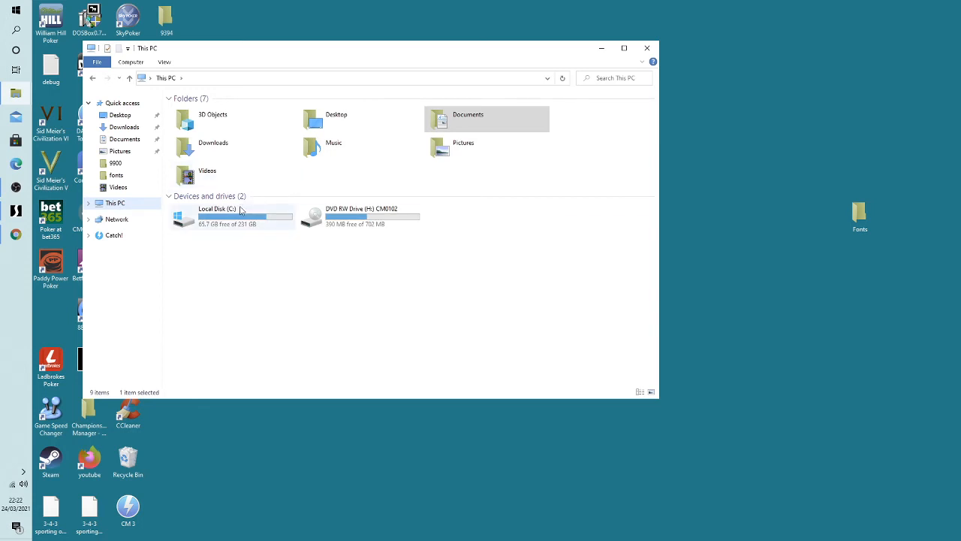
double_click(218, 216)
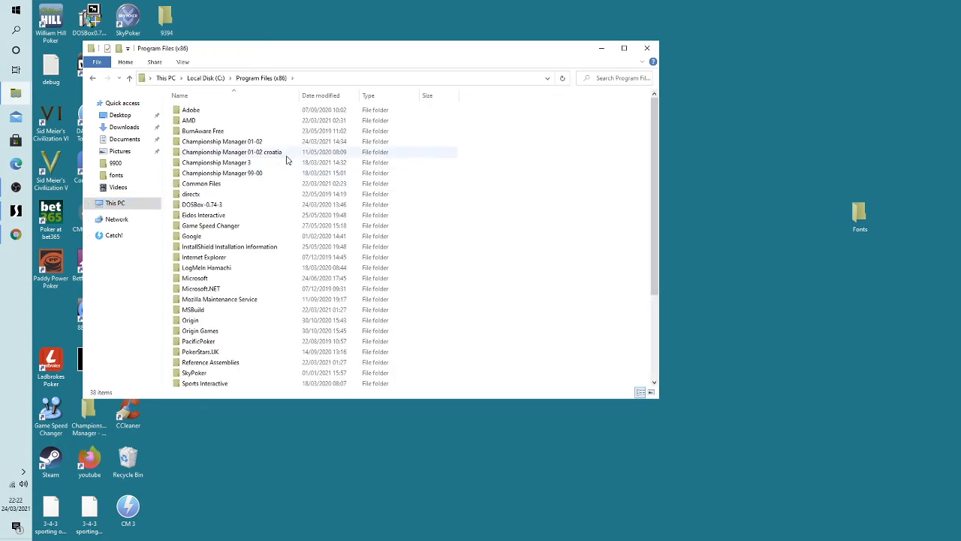
double_click(222, 141)
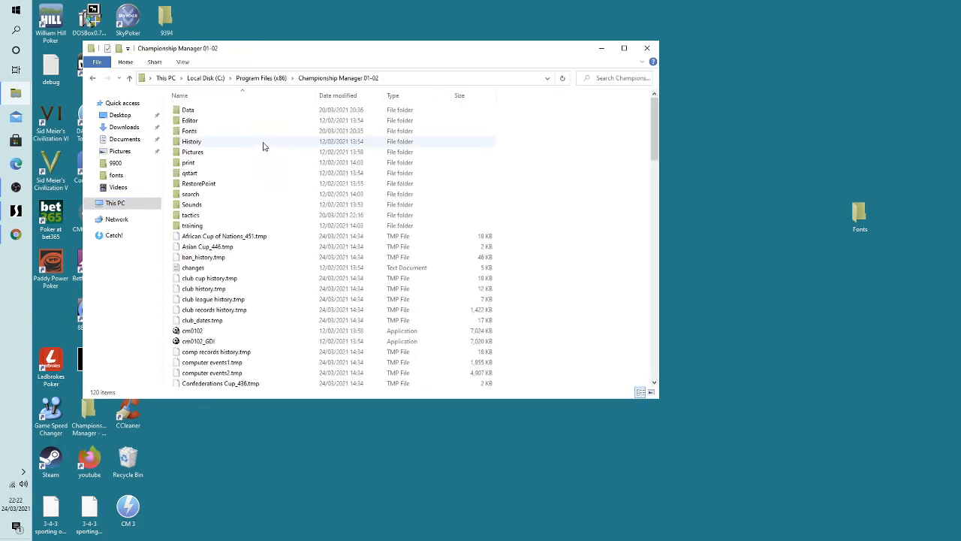
Launch the cm0102 application so Championship Manager 2001/02 shows its Setup Game menu.
left_click(192, 331)
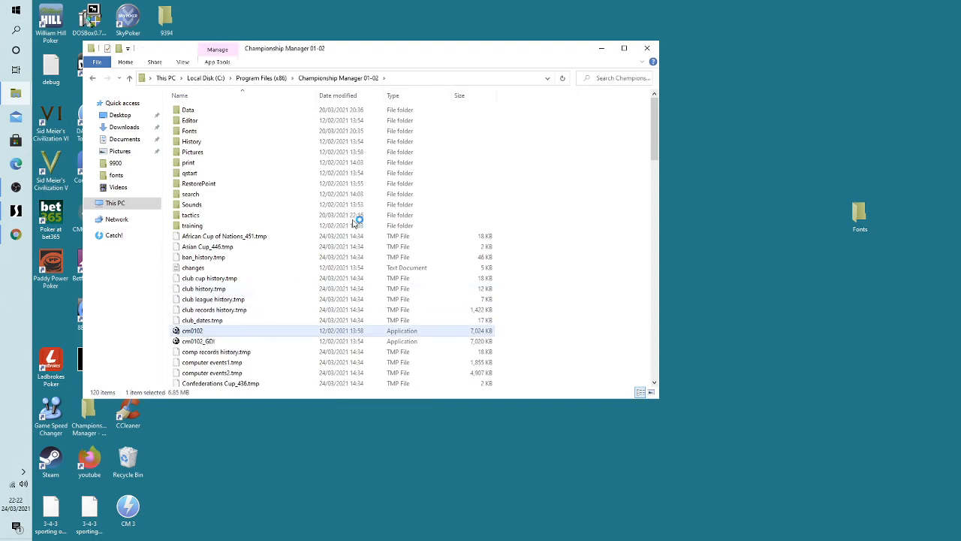
double_click(192, 331)
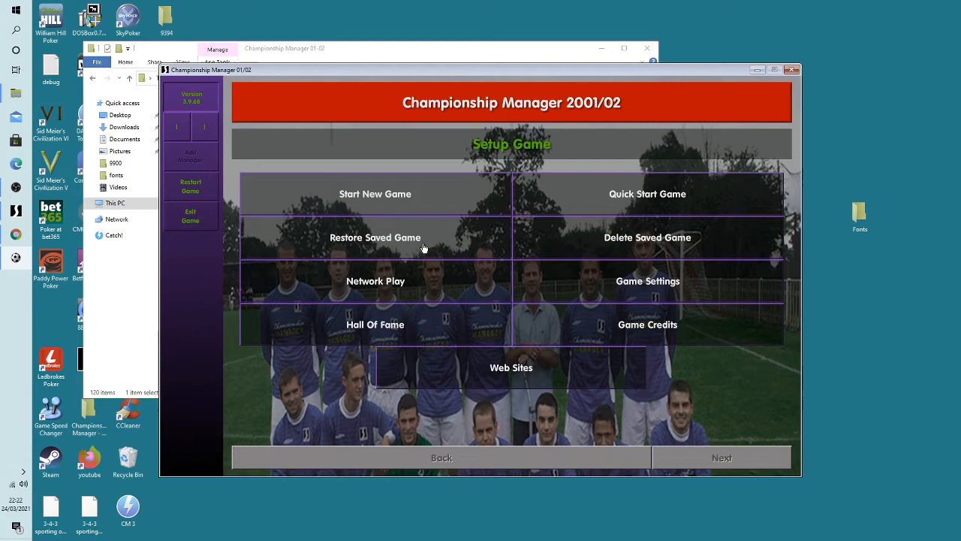
In Game Settings, switch the Fonts option to Futuristic and then to another typeface from the list.
left_click(647, 281)
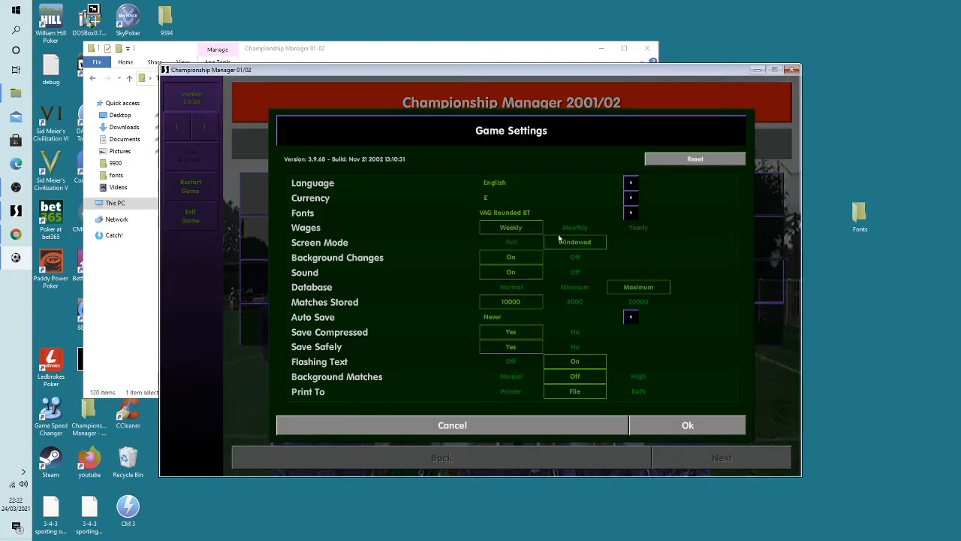
left_click(631, 213)
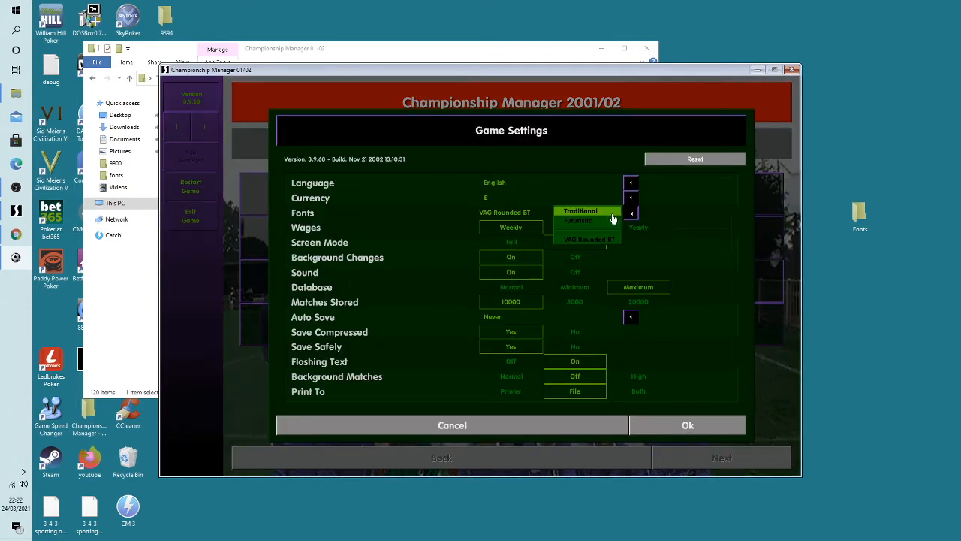
left_click(579, 220)
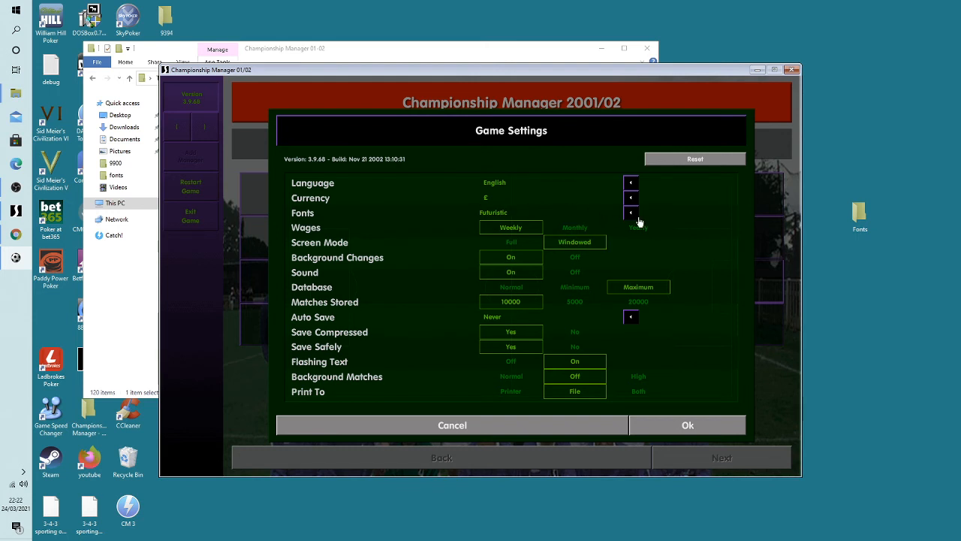
left_click(631, 213)
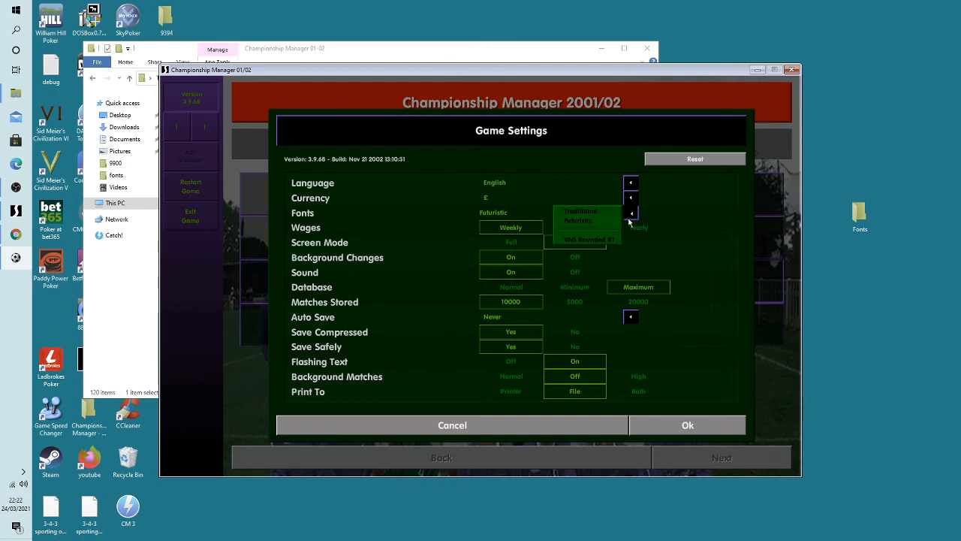
left_click(631, 213)
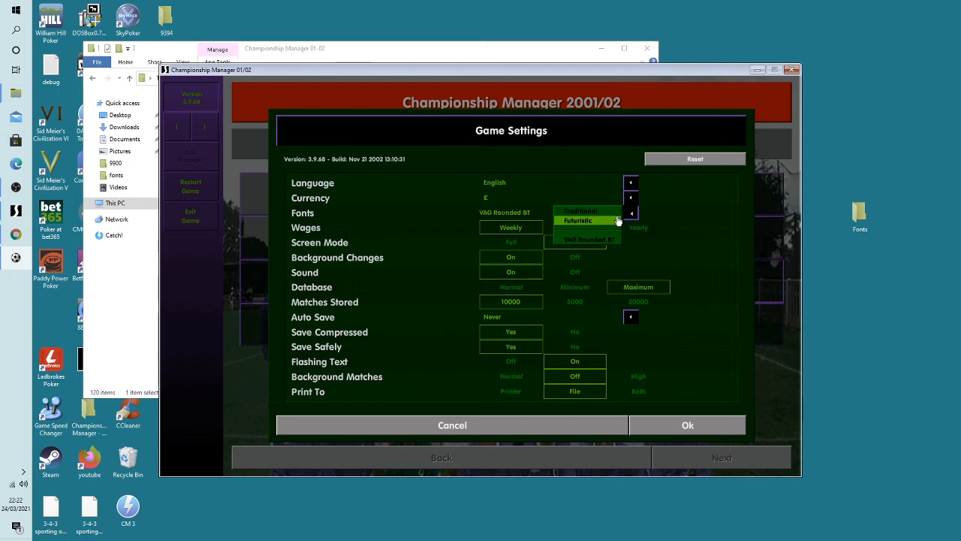